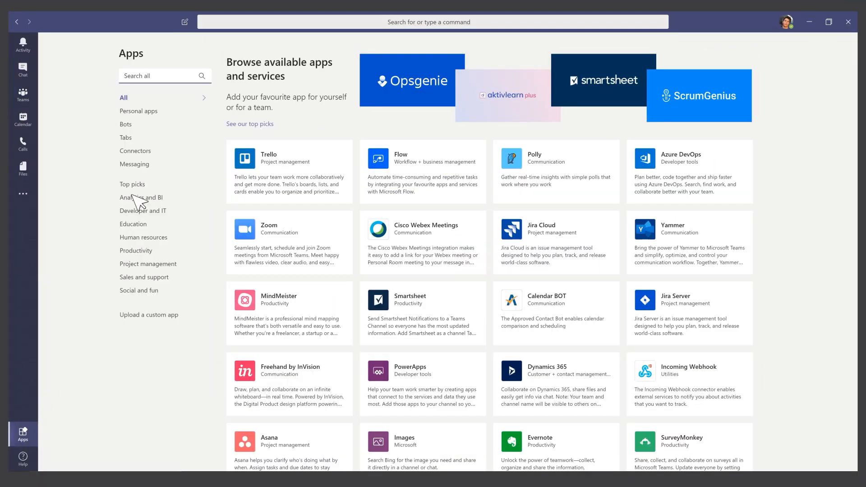
Step: Search the Teams app store for 'StarLeaf' and open the StarLeaf app tile
text(StarLeaf)
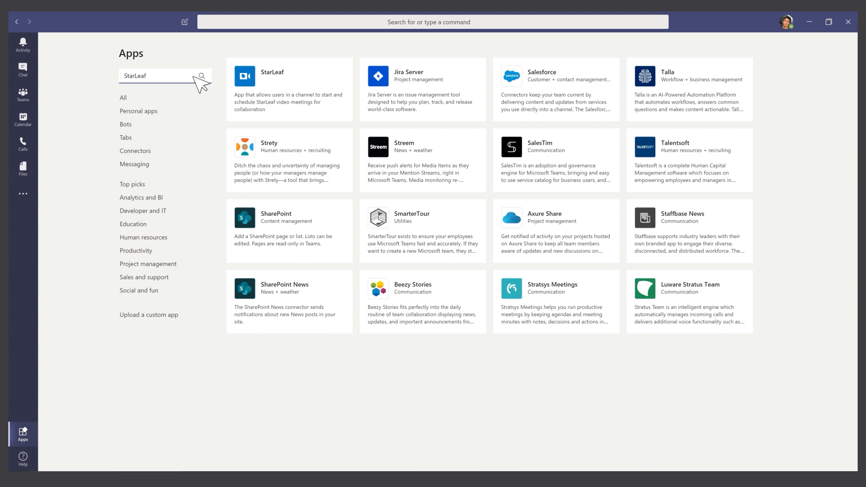
click(271, 88)
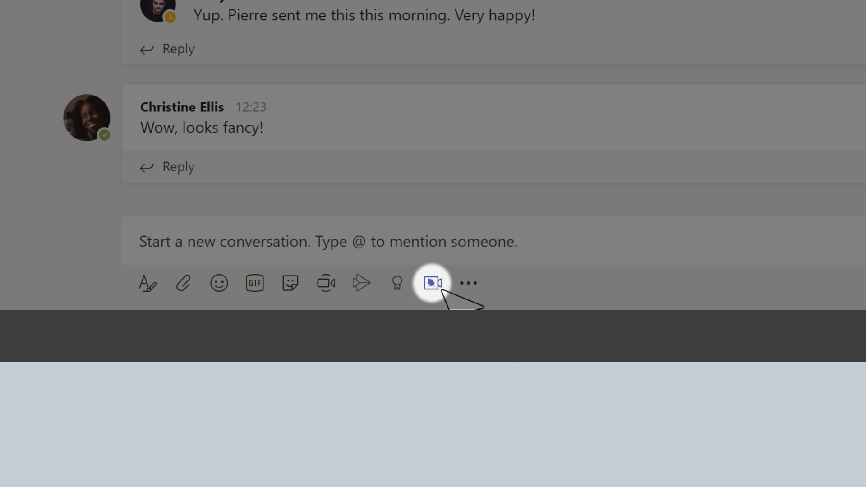
Step: Add StarLeaf to a team from the conversation and reach the channel search box
click(433, 283)
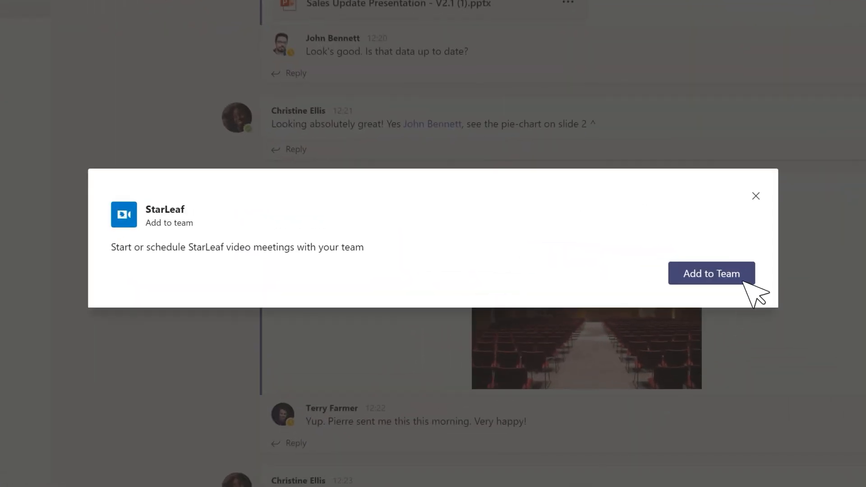
click(711, 273)
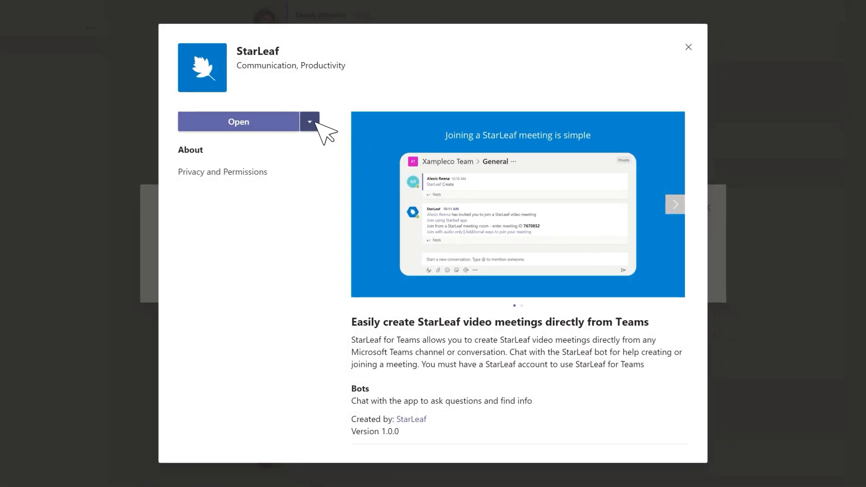
click(238, 122)
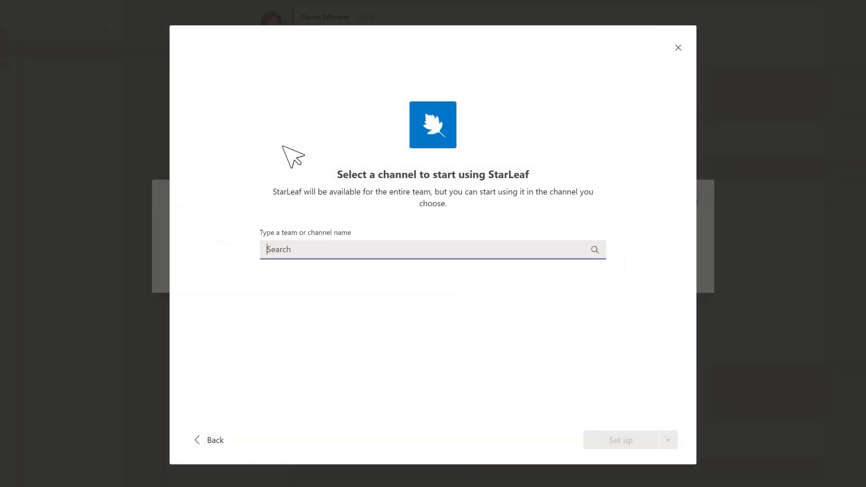
click(433, 249)
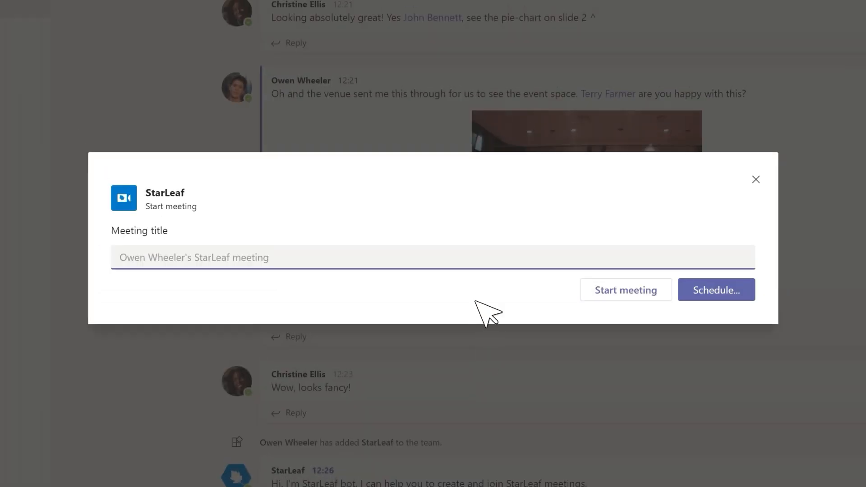
Step: Start a StarLeaf meeting now titled 'Morning Catch Up' in the channel
text(Morning Catch Up)
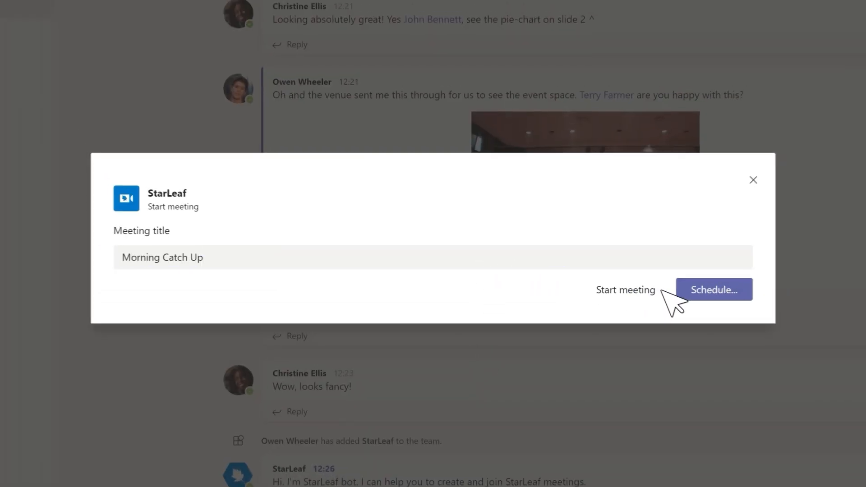
click(625, 290)
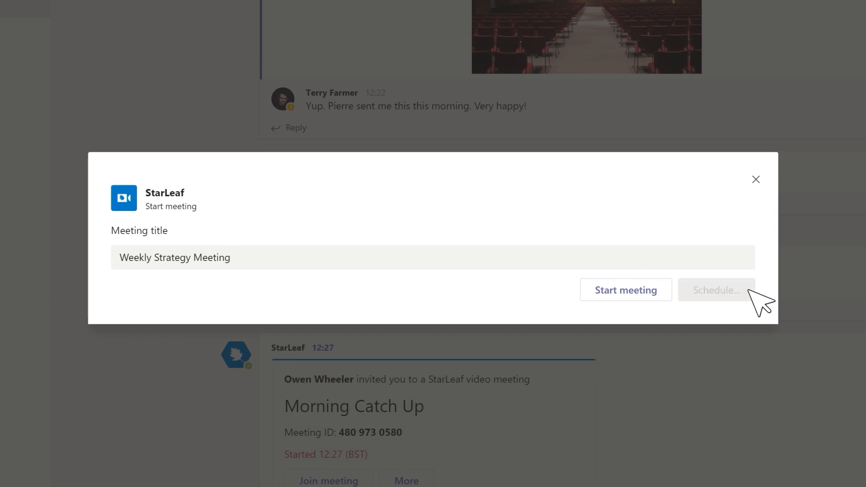
Step: Schedule the Weekly Strategy Meeting to start at 14:00 with Record meeting enabled
click(715, 290)
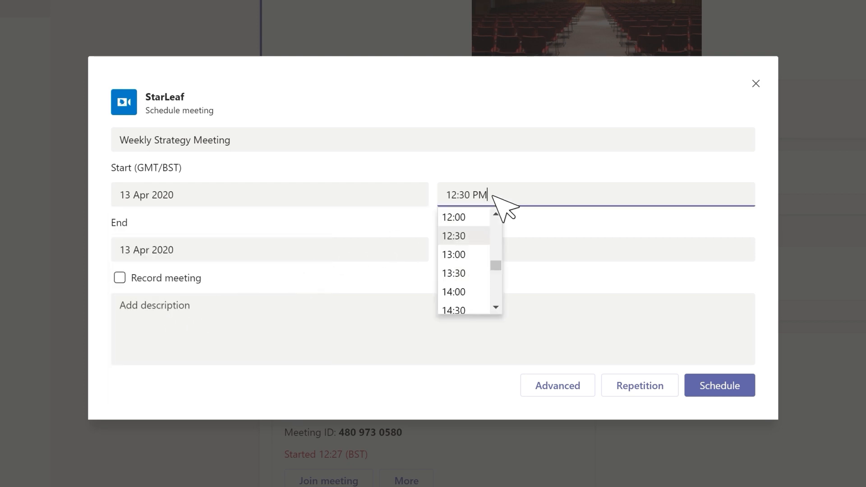
click(453, 291)
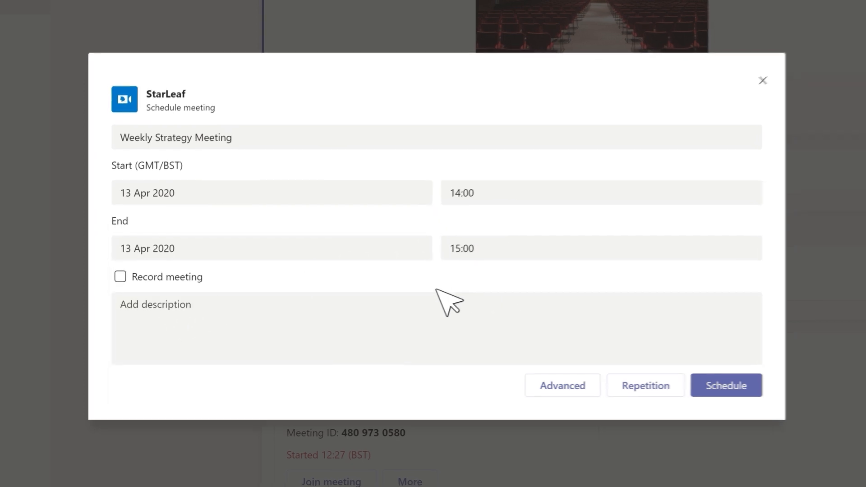
click(120, 277)
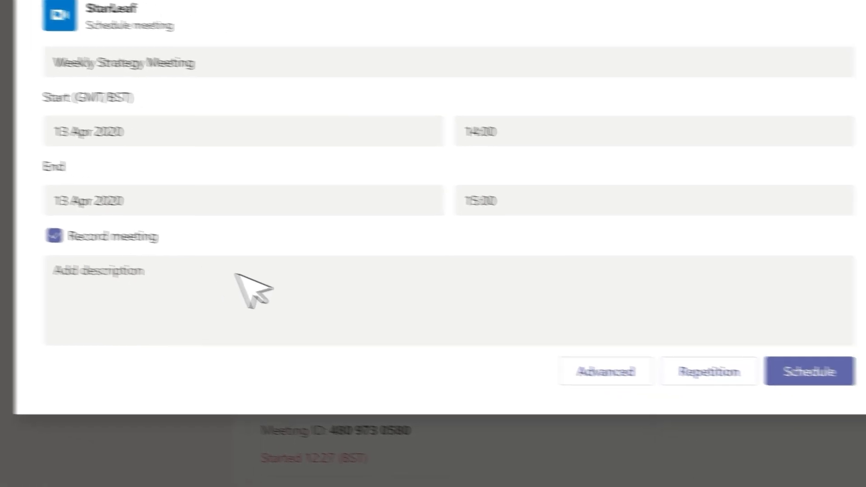
click(708, 371)
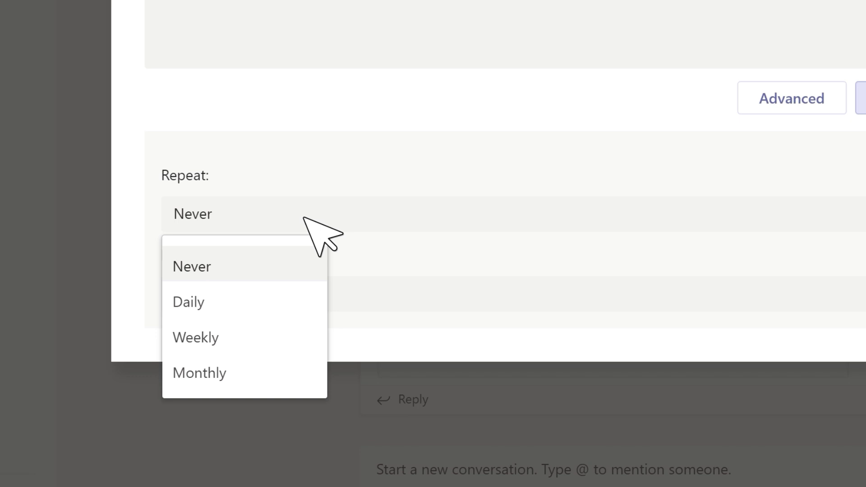
Step: Set the meeting to repeat Weekly and schedule it, posting the invite to the channel
click(195, 337)
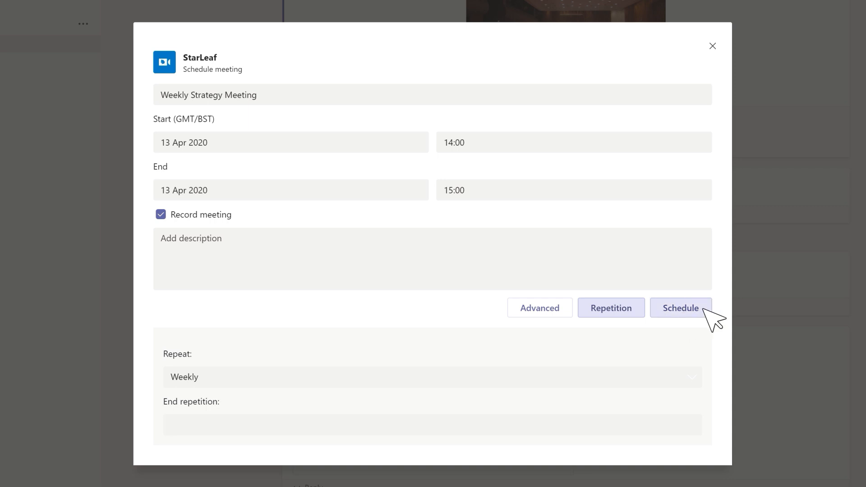
click(681, 307)
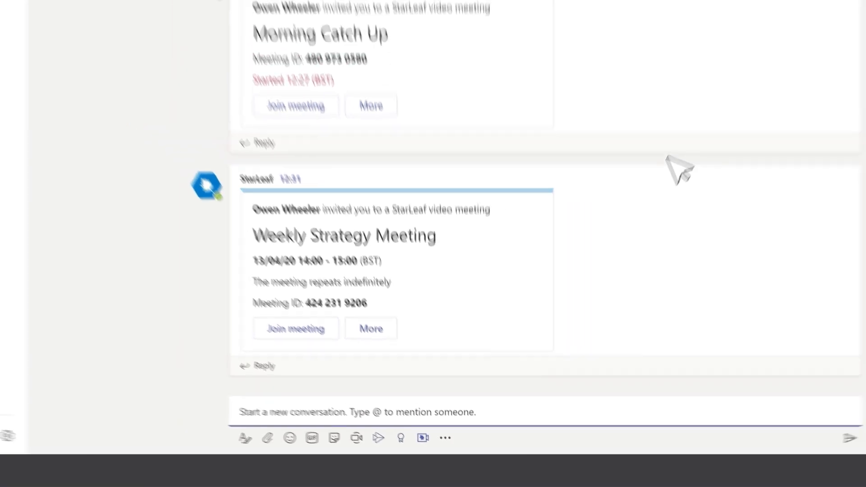
Step: Show the Teams calendar with the Weekly Strategy Meeting on Monday 13 April at 14:00
click(23, 119)
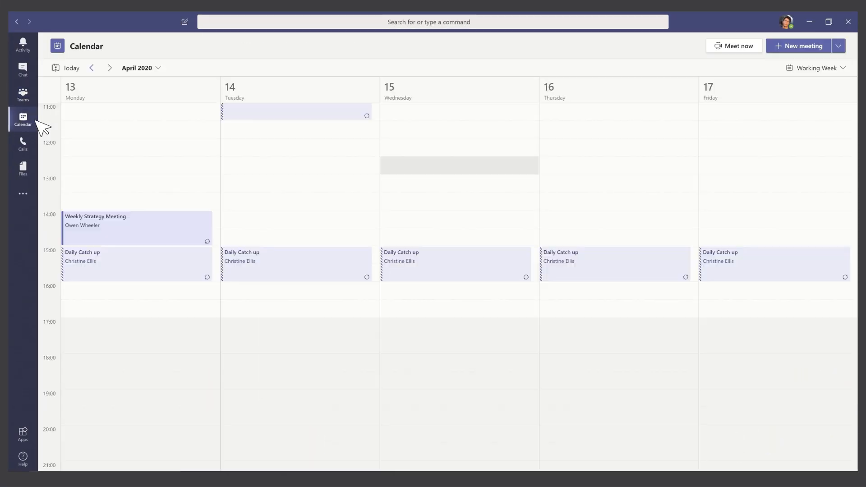